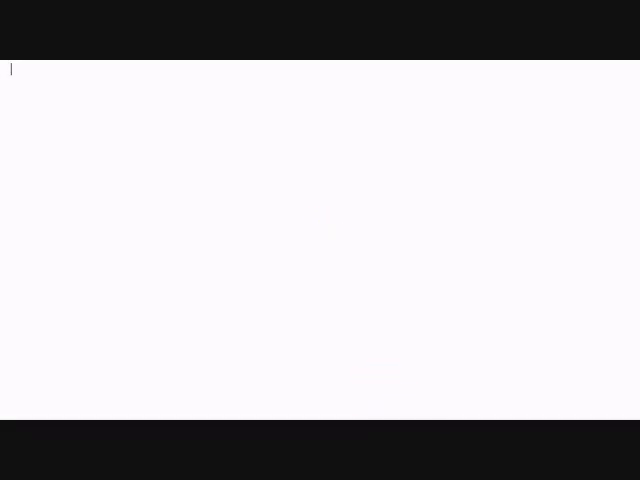
Write the greeting: 'Hi, you tube! Today I am going to show you how to get Speech to text free on your computer.'
type("Hi, you tube")
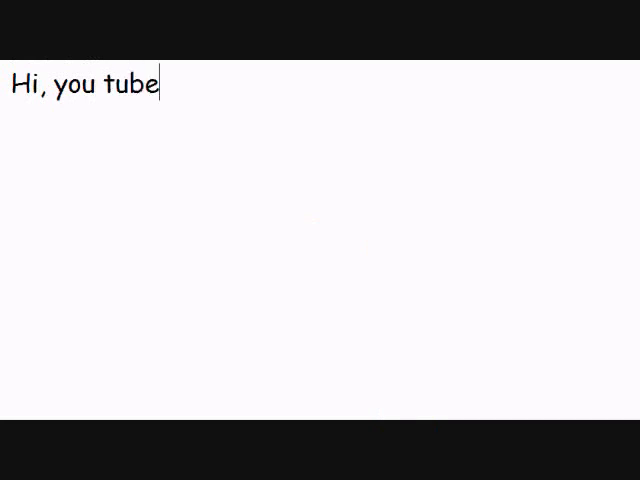
type("! Today I am")
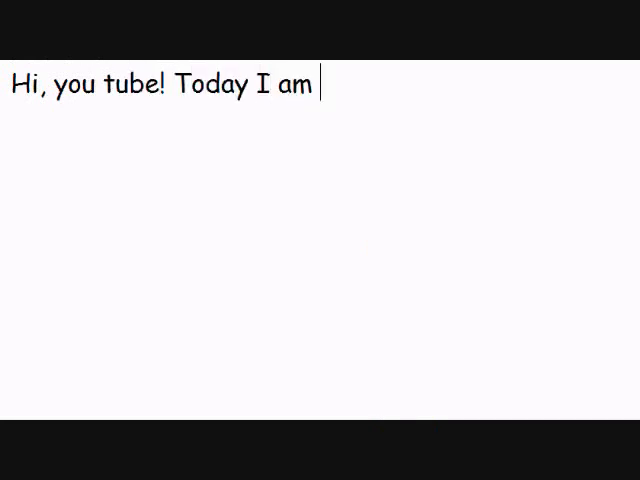
type("going to show you how to")
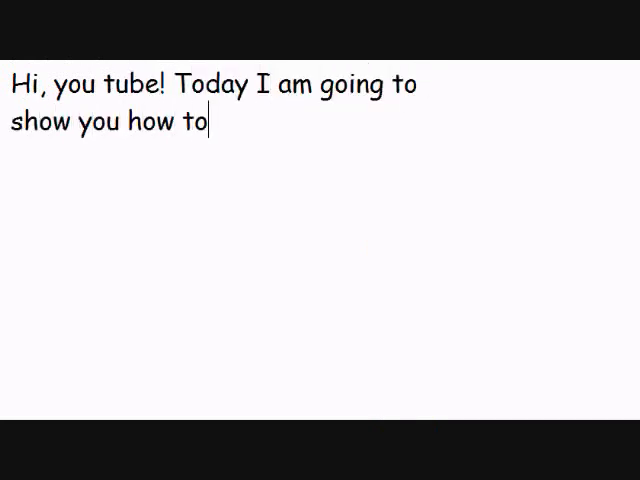
type("get")
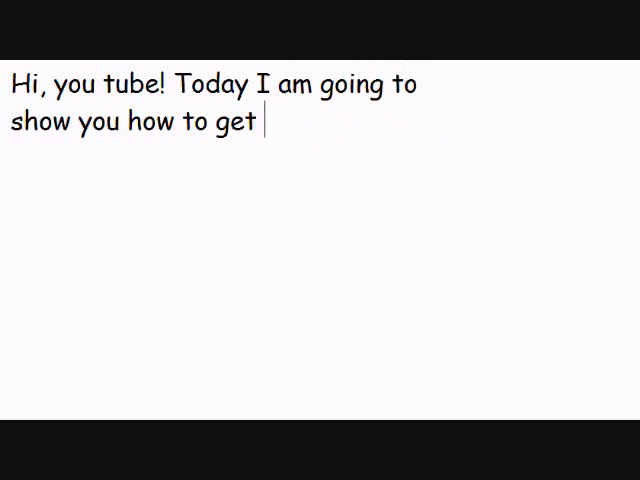
type("Speech to text")
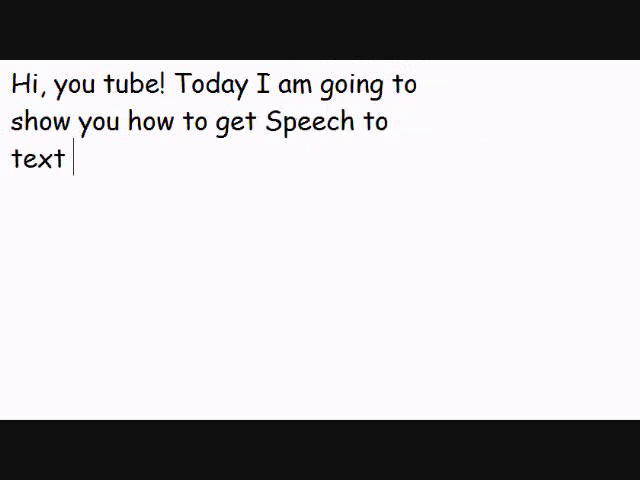
type("free on your com")
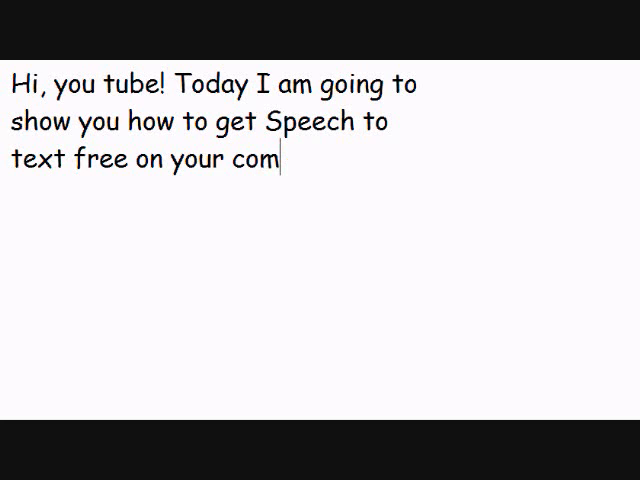
type("puter.")
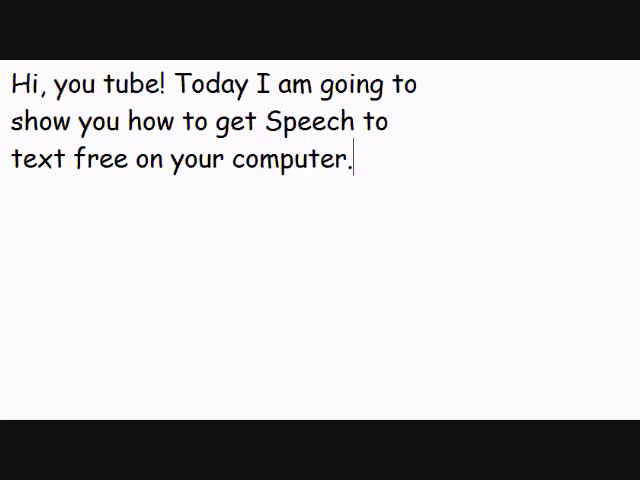
Add the note: 'NOTE: This is only for vista because everything you need is already installed!!!'
type("NOTE:")
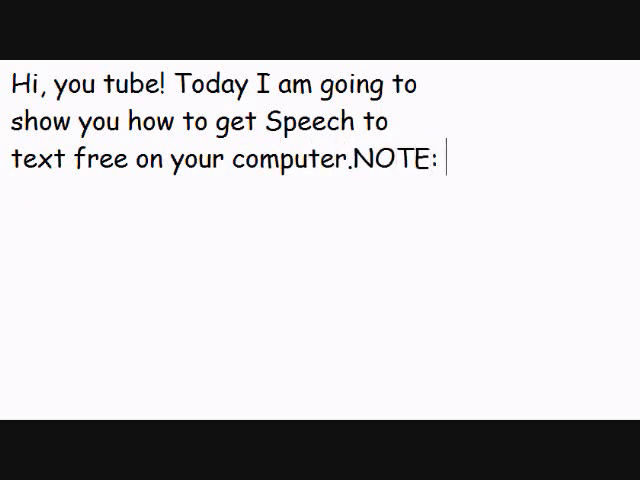
type("This is only for v")
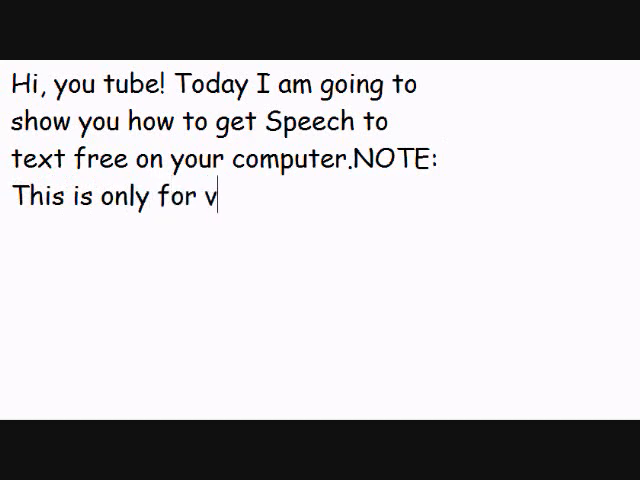
type("ista because")
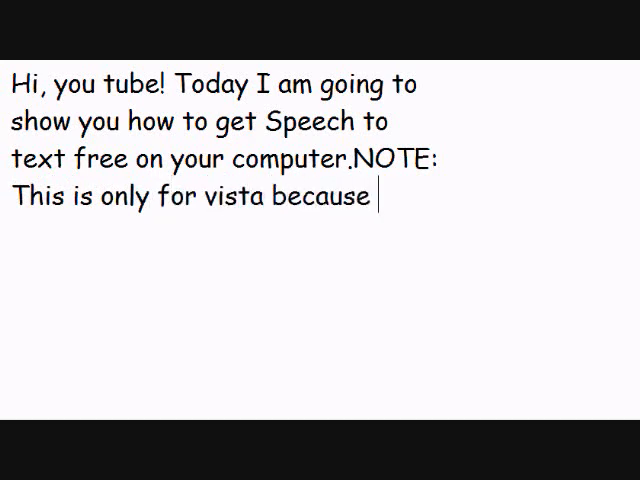
type("everything you")
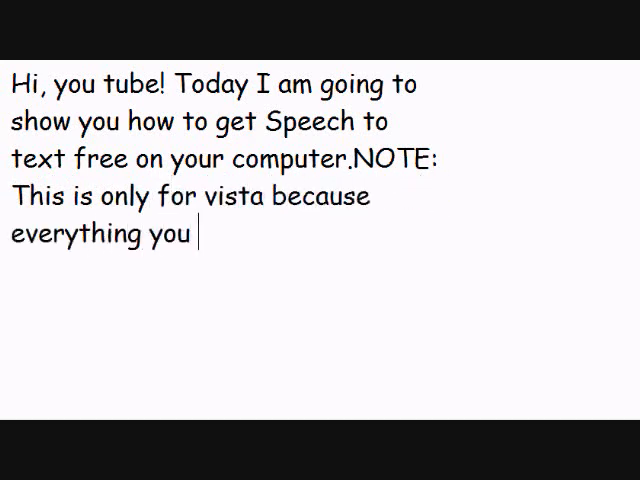
type("need is already in")
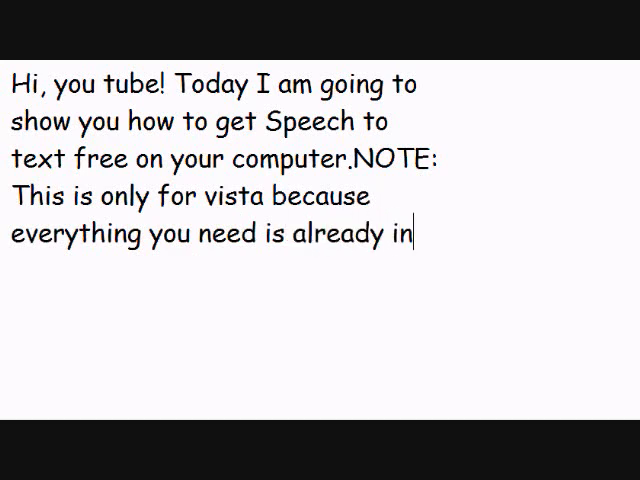
type("stalled!!!")
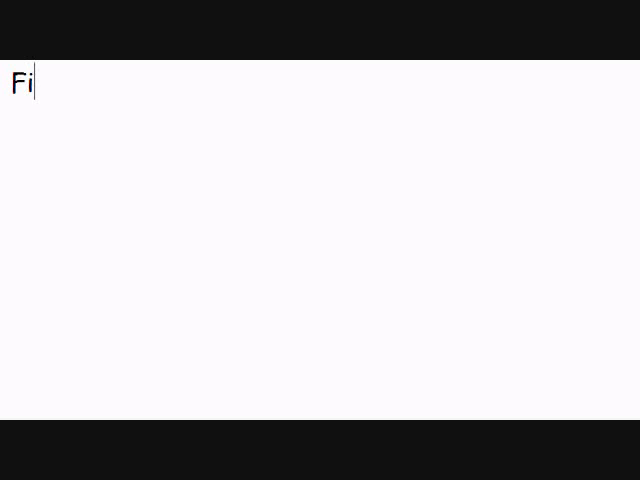
Write the menu path 'First Click Start> Allprograms > Ease of Access>'
type("rst Click St")
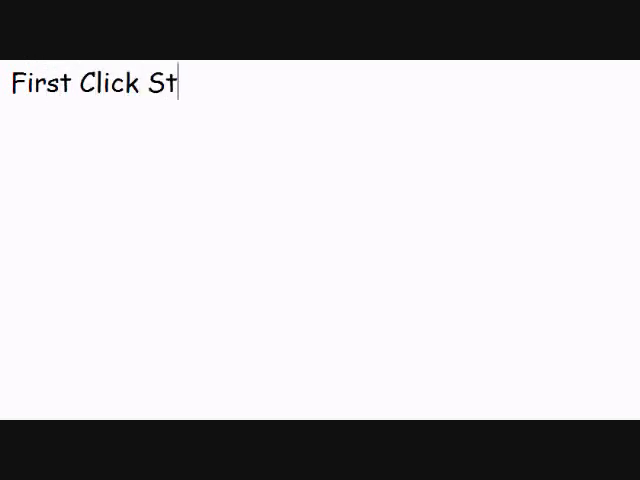
type("art>")
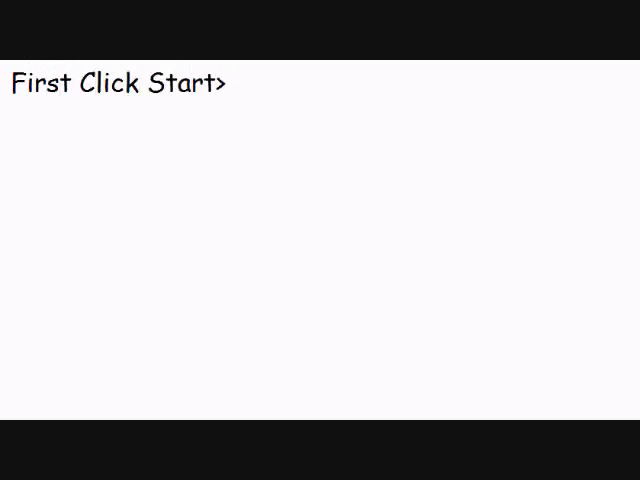
type("Allprograms")
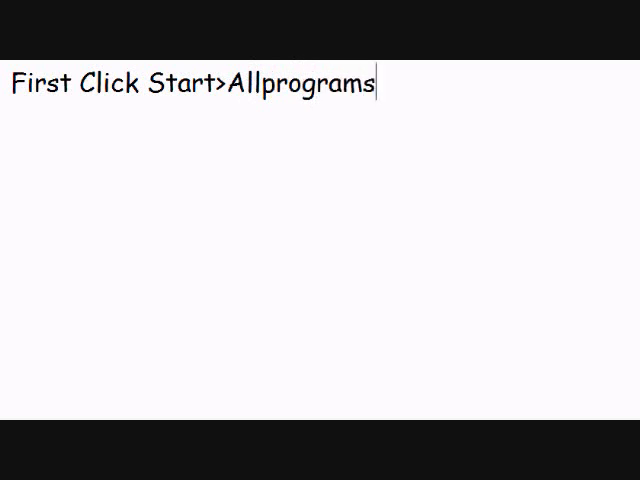
type(">")
type("Assesories")
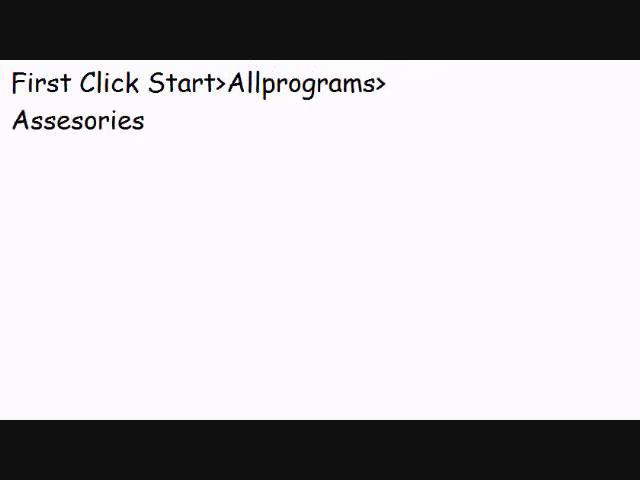
type("> Ease of")
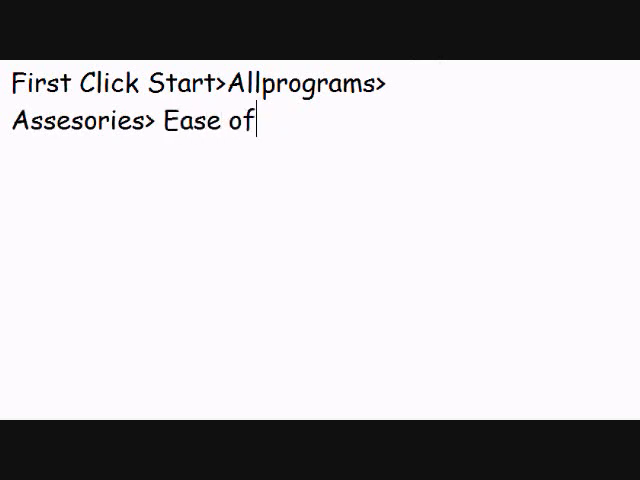
type("Access>")
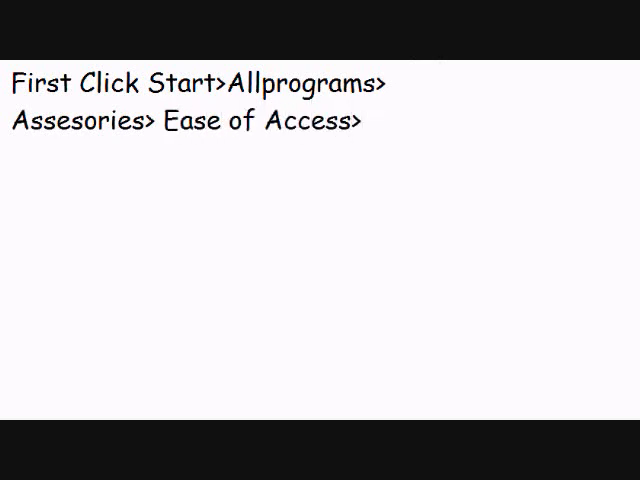
Finish with 'Windows Speech recognition. It will then pop up on your desktop'
type("Windows")
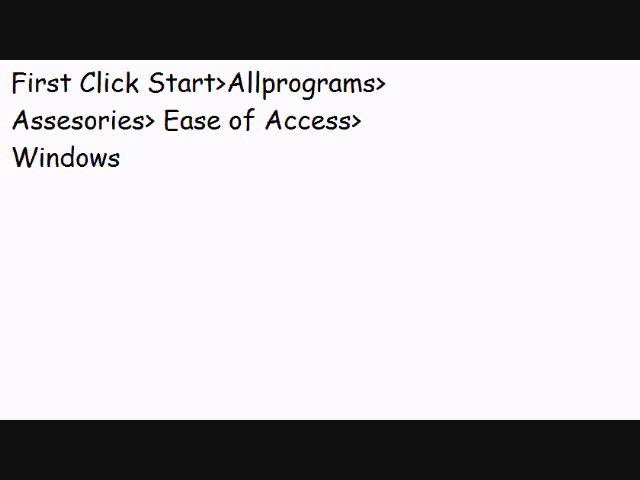
type("Speech re")
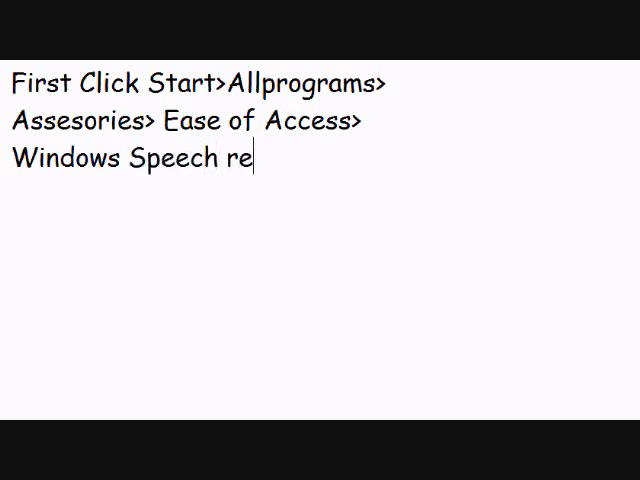
type("cognition.")
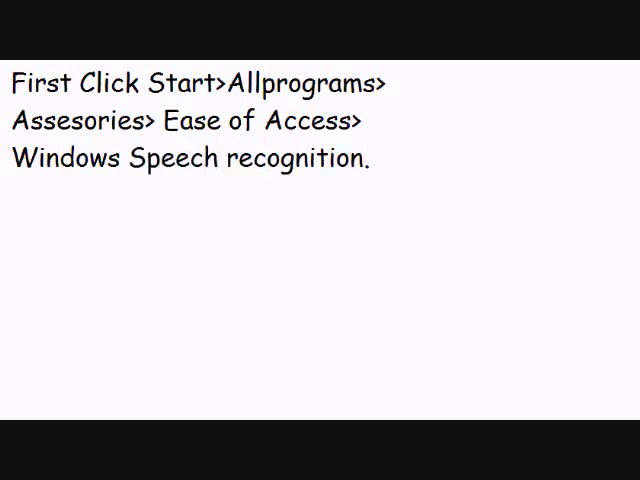
type("It will")
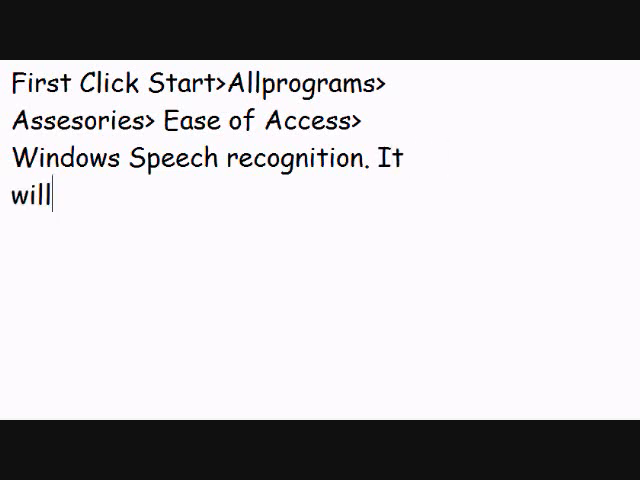
type("then pop up")
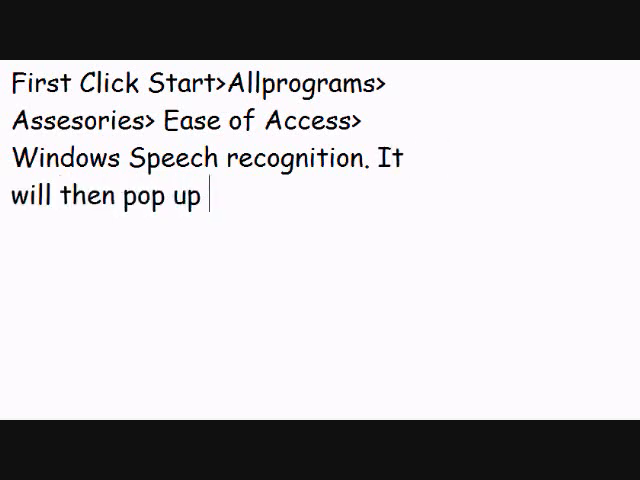
type("on your desktop")
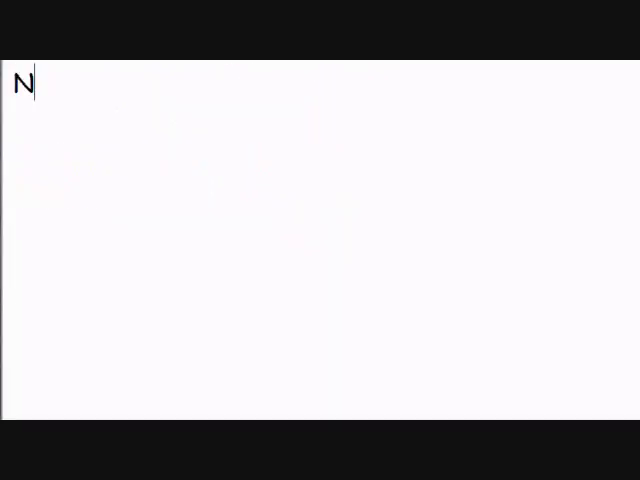
Write 'Next open up something that you want to type on.'
type("ext open up")
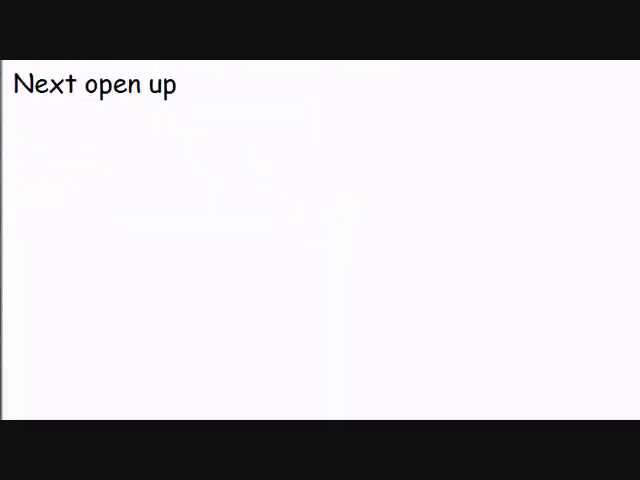
type("something t")
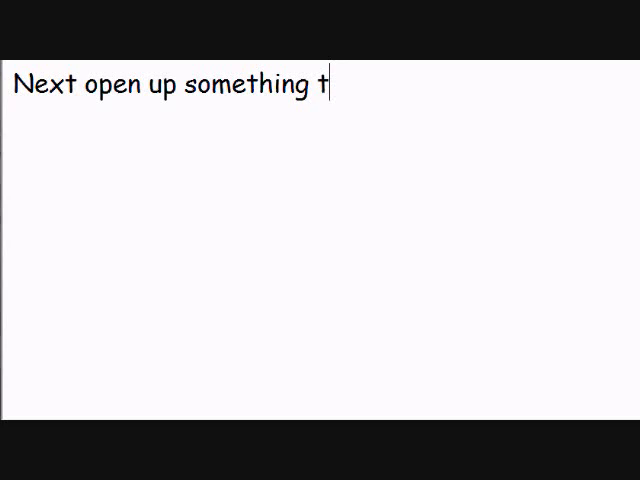
type("hat you want to type on")
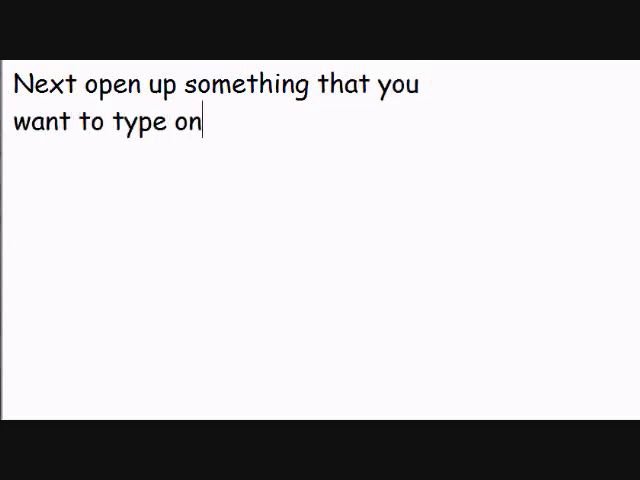
type(". Then")
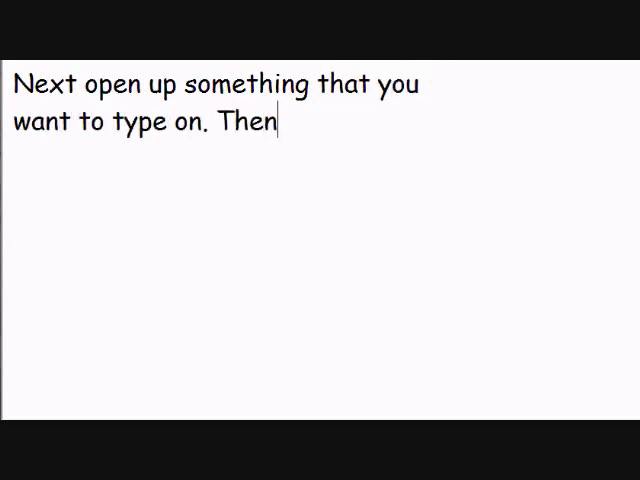
Add 'Then click the button all the way to the left on your Windows Speech recognition.'
type("click")
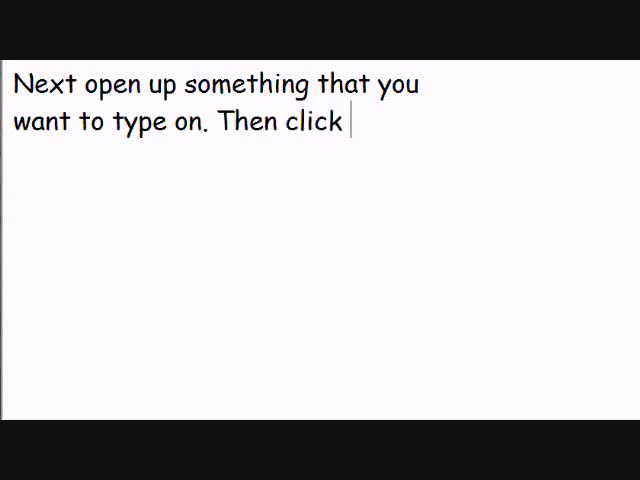
type("the butt")
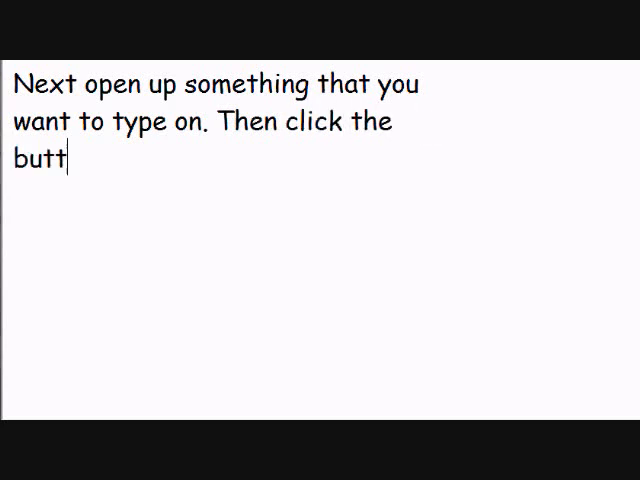
type("on all the w")
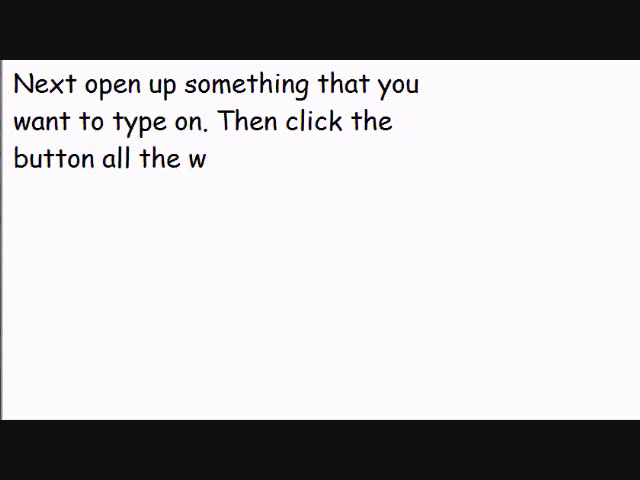
type("ay to the left on")
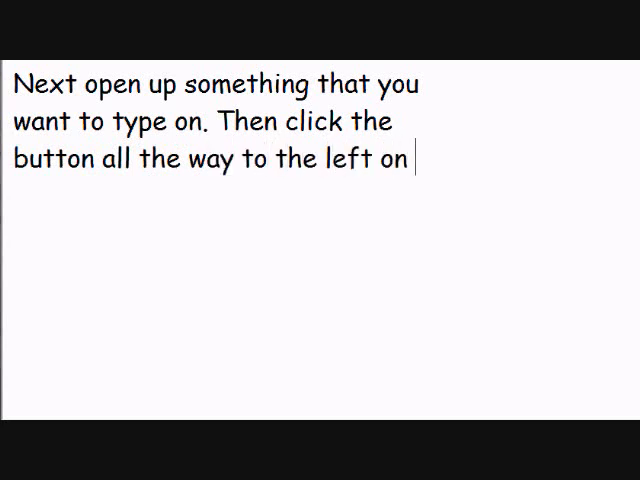
type("your W")
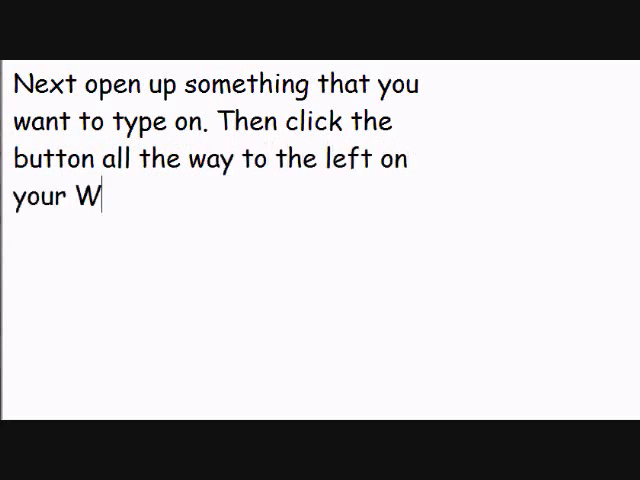
type("indows Speech")
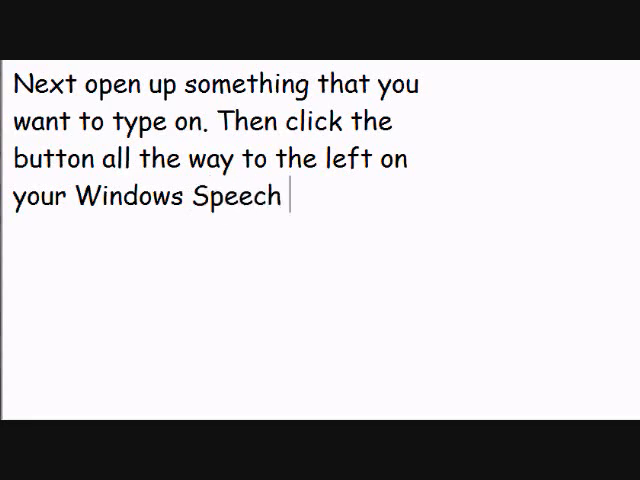
type("recognition.")
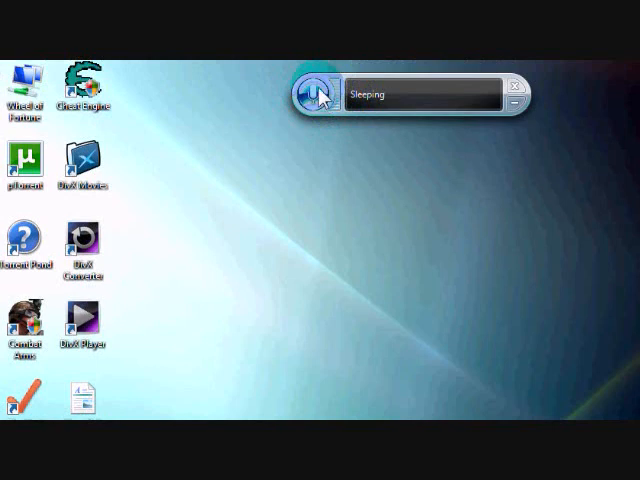
mouse_move(318, 94)
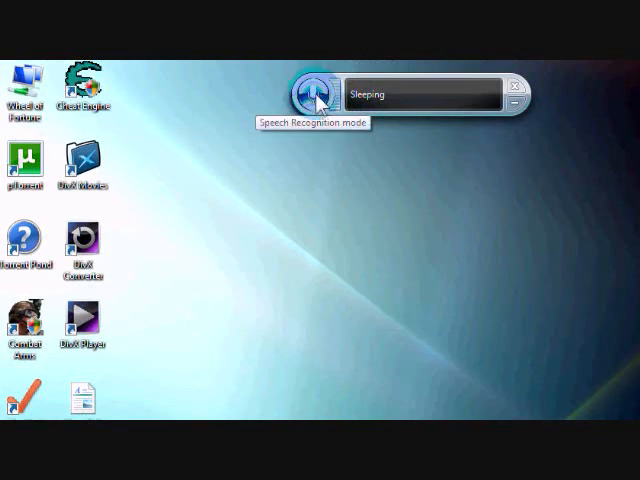
left_click(316, 94)
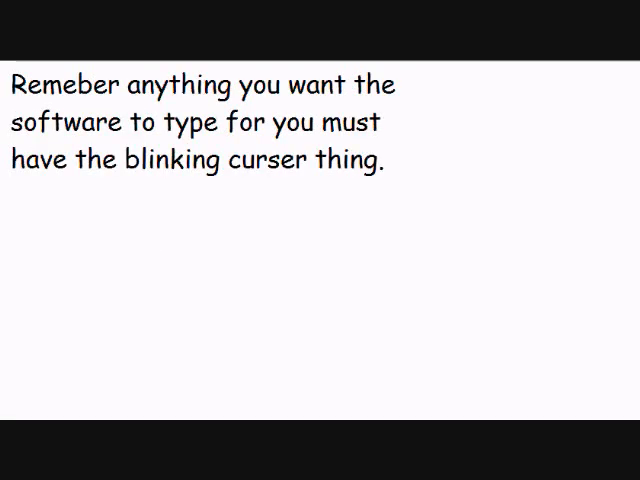
Place the cursor in the reminder slide about the blinking cursor requirement
left_click(164, 376)
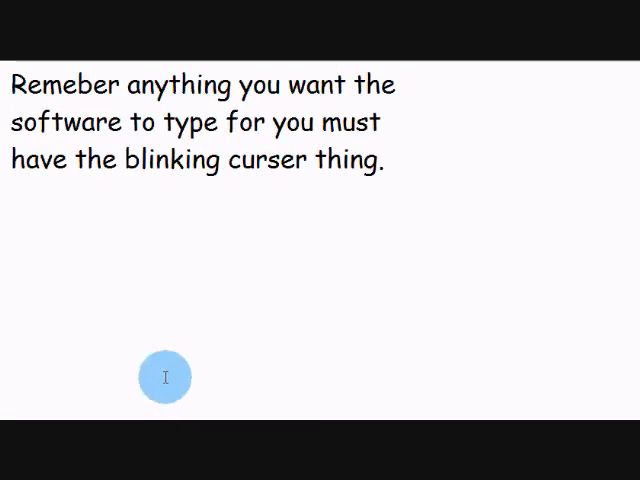
mouse_move(124, 230)
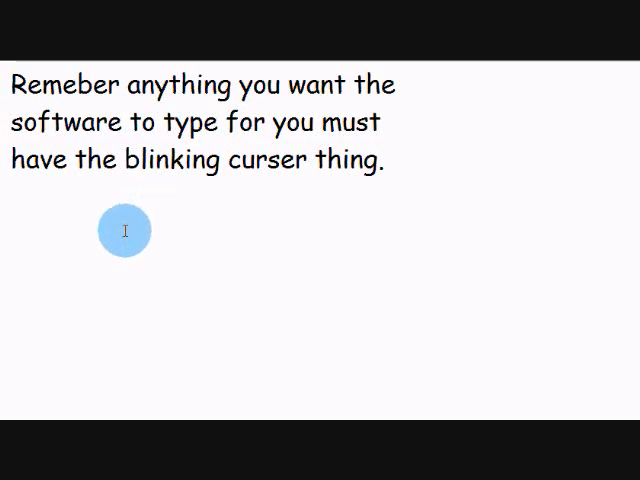